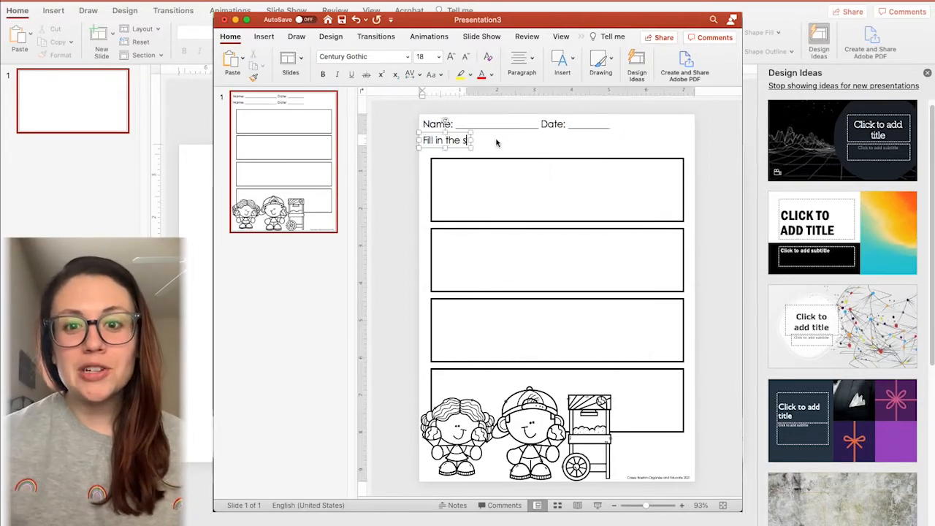
Type 'Fill in the story elements. Remember to use complete sentences…' and 'Characters and Settings'.
text(Fill in the story elements. Remember to use complete sentences when you are writing.)
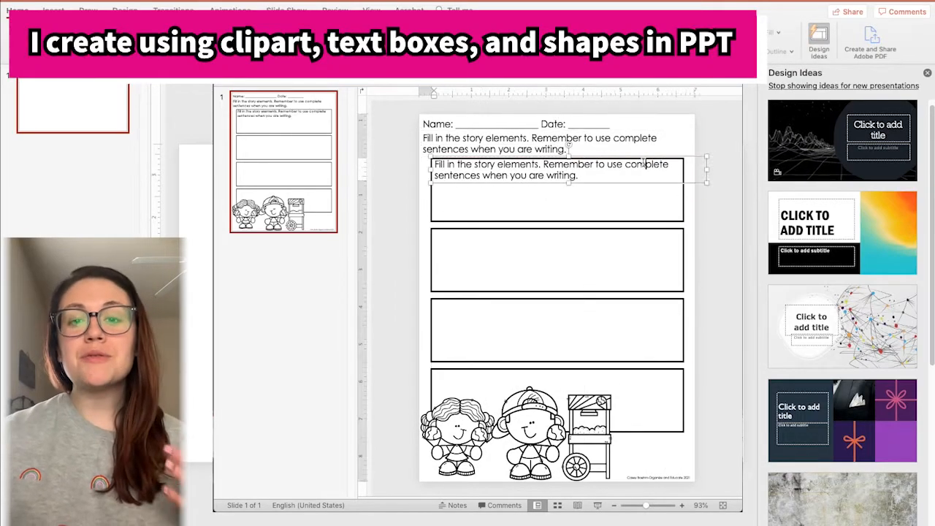
text(Characters and Settings)
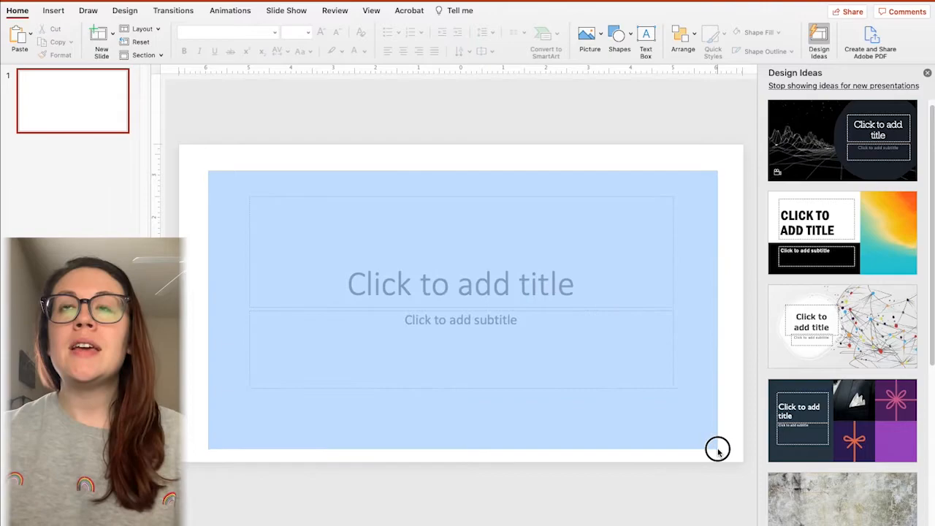
Select the title and subtitle placeholders and delete them.
click(460, 284)
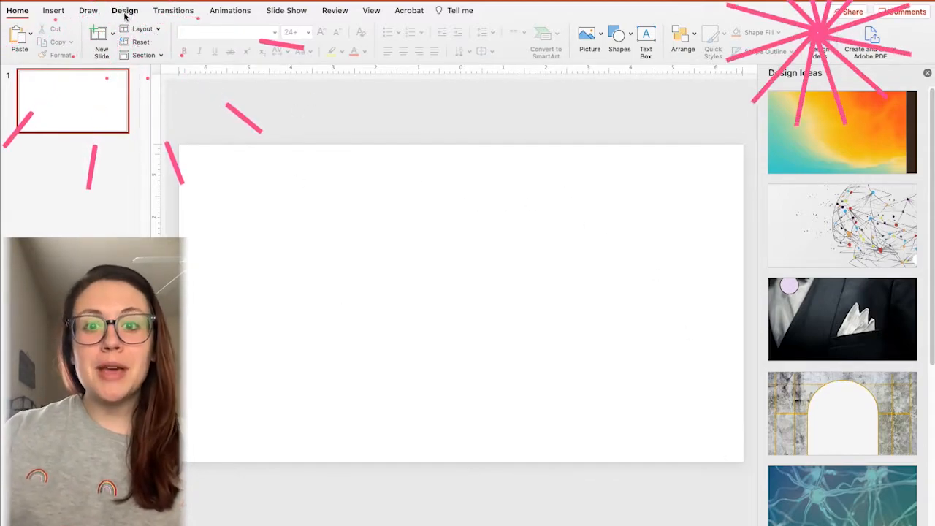
In Page Setup, choose Letter Paper (8.5x11 in) with portrait orientation and confirm.
click(124, 10)
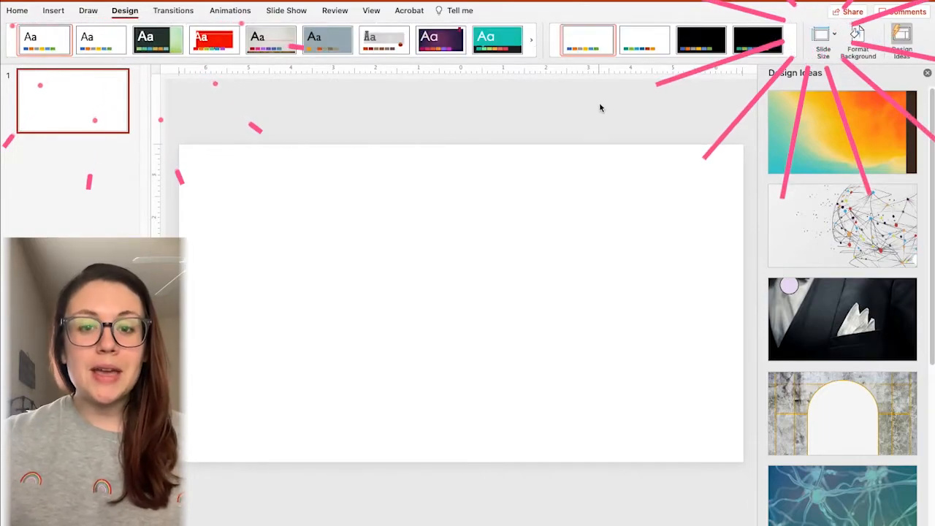
click(822, 38)
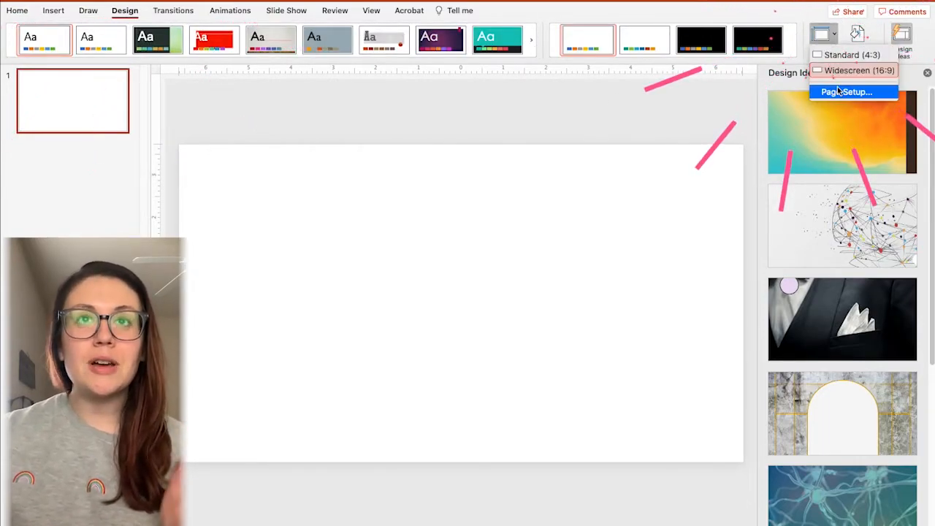
click(847, 91)
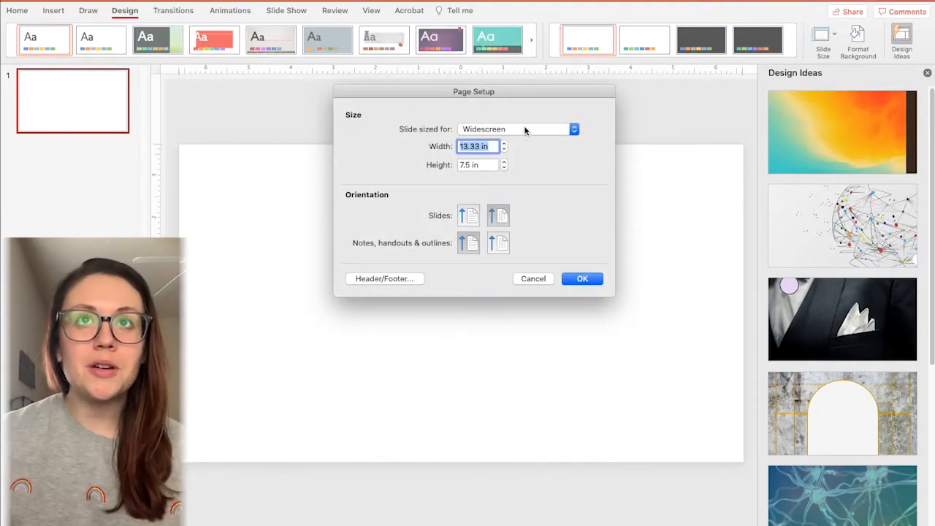
click(574, 129)
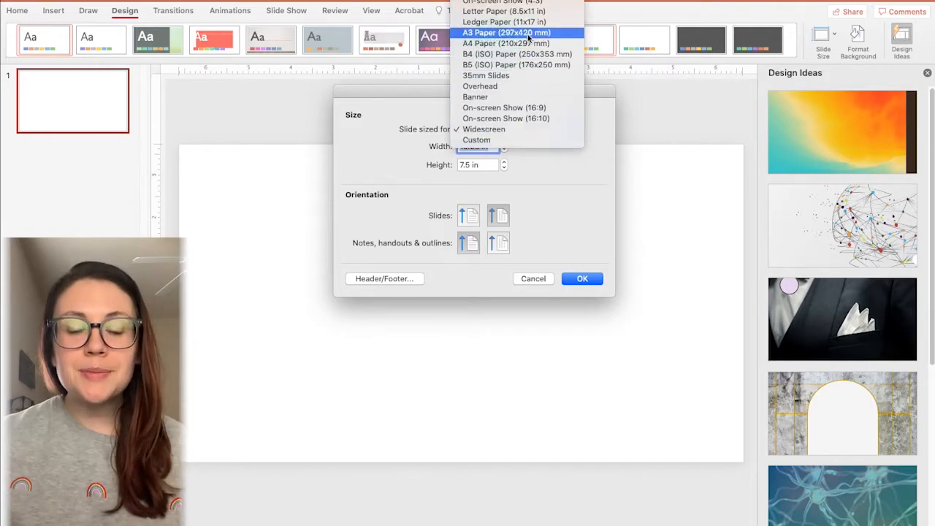
mouse_move(504, 10)
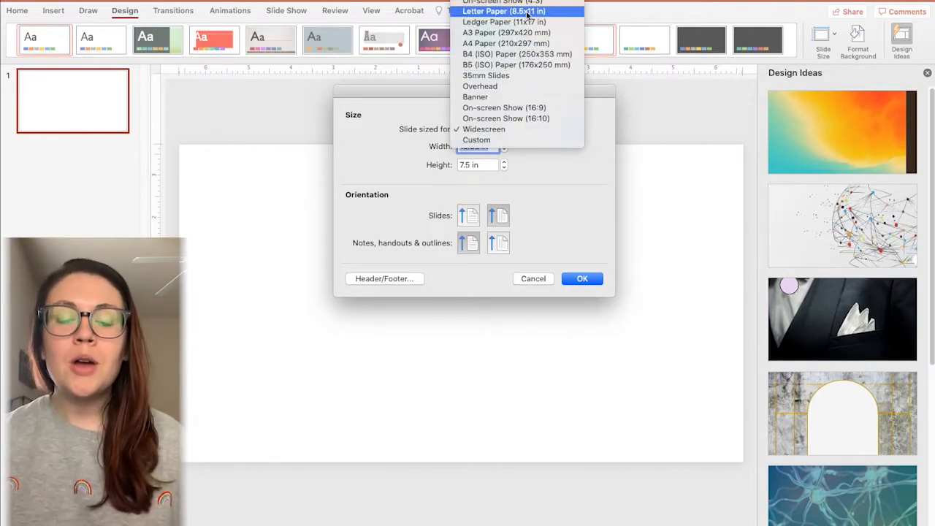
click(503, 10)
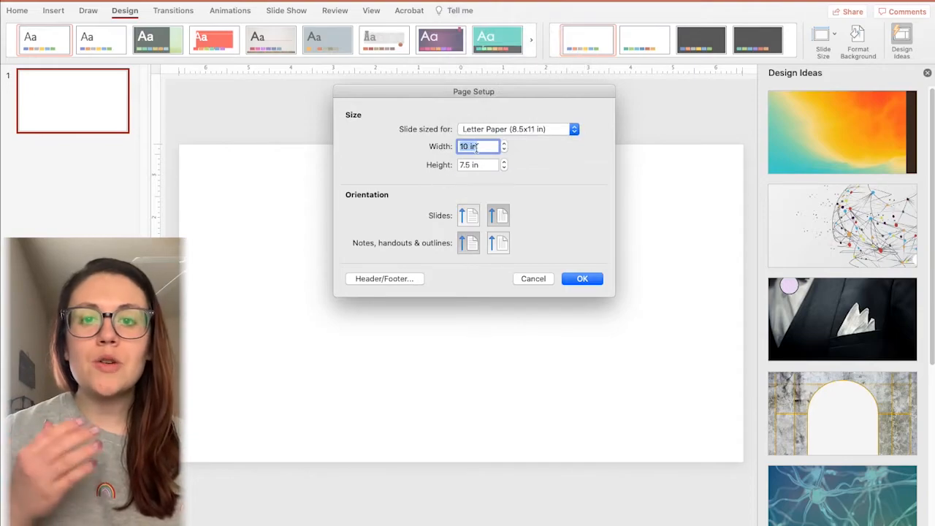
mouse_move(465, 187)
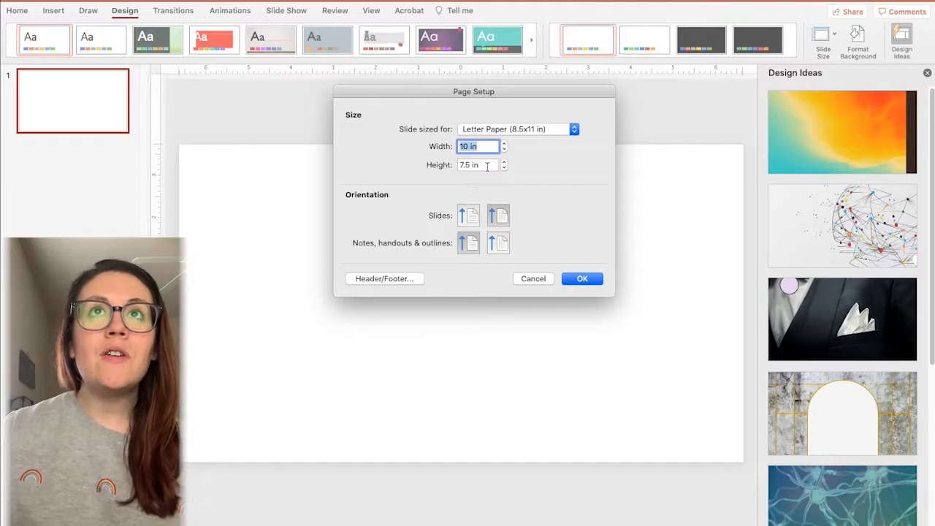
mouse_move(472, 217)
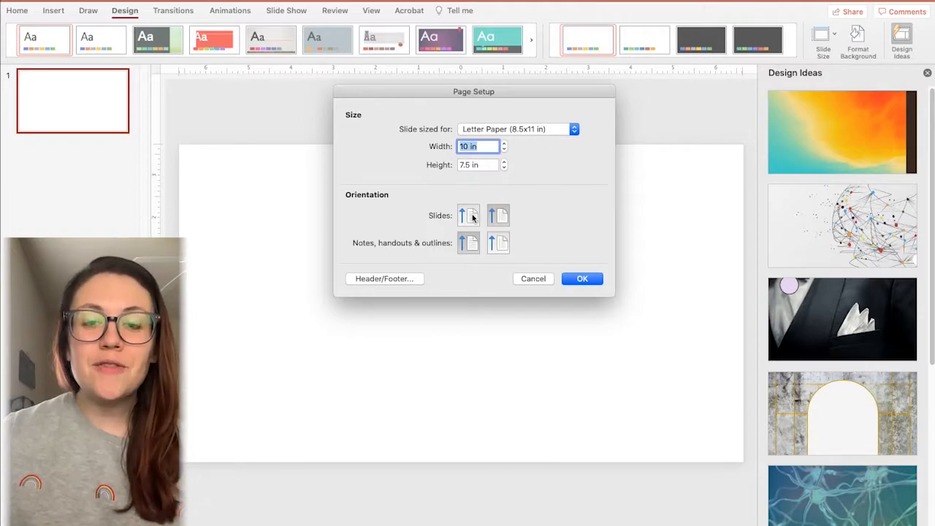
click(468, 215)
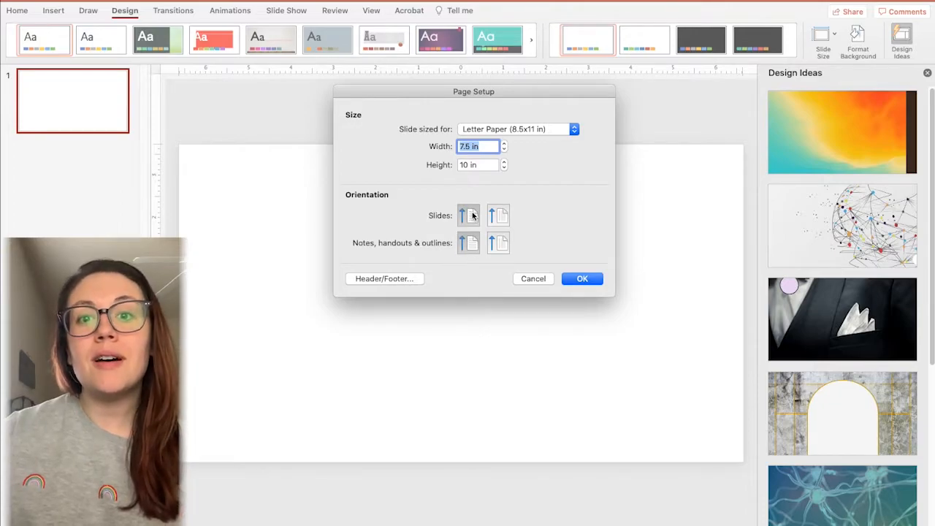
click(497, 215)
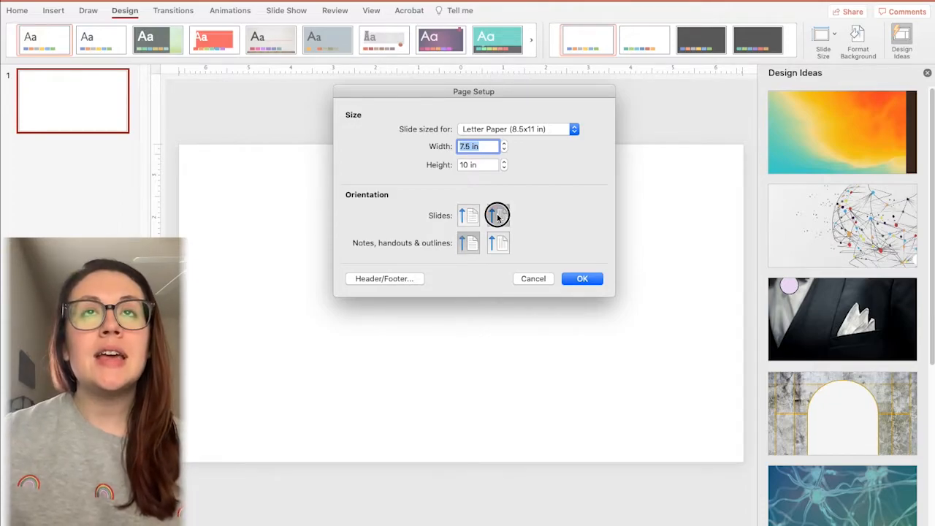
click(497, 214)
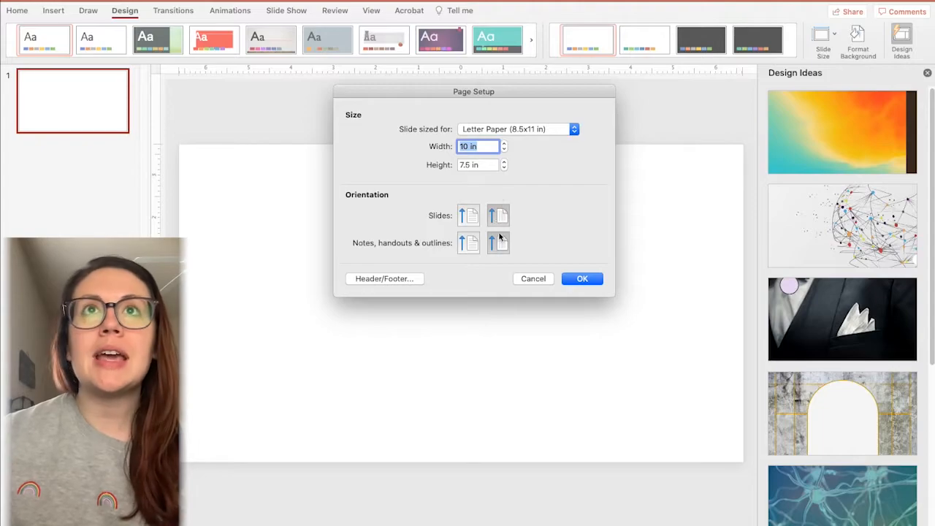
click(582, 279)
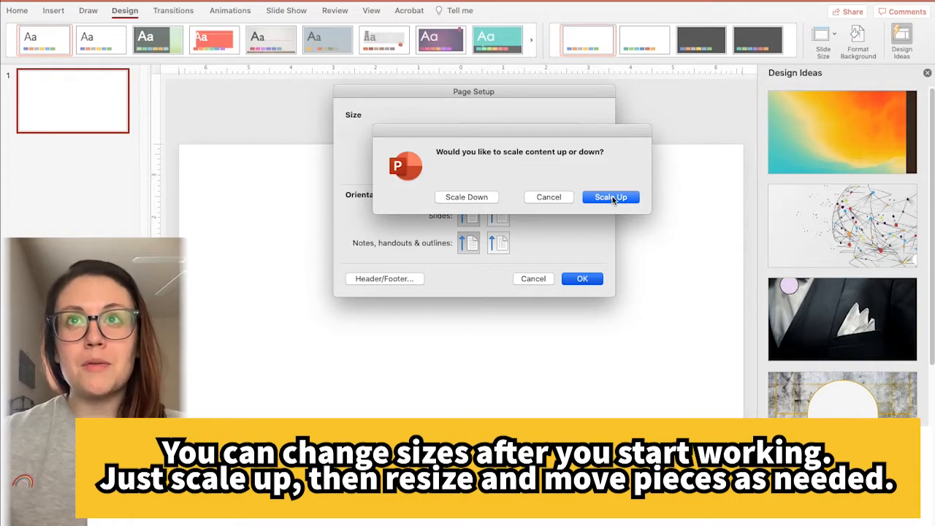
Choose Scale Up so the blank slide becomes a portrait Letter-size page.
click(611, 196)
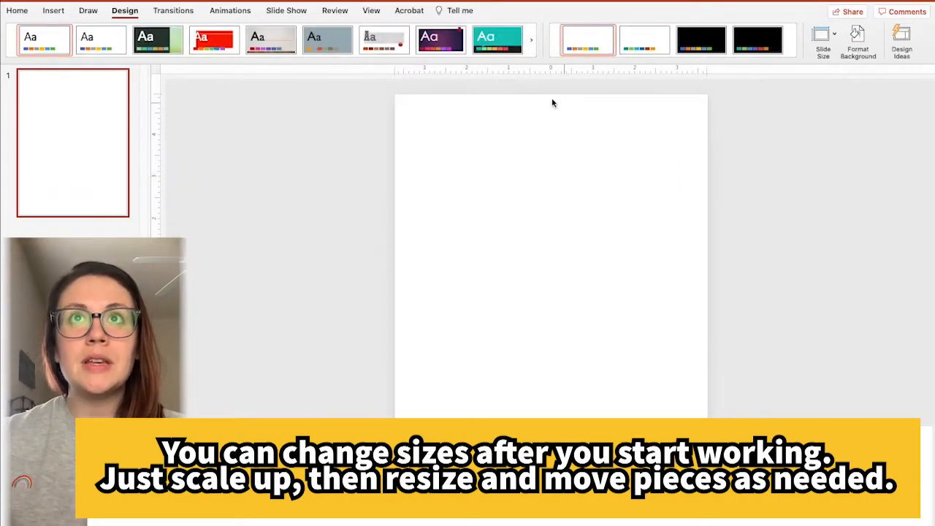
mouse_move(537, 239)
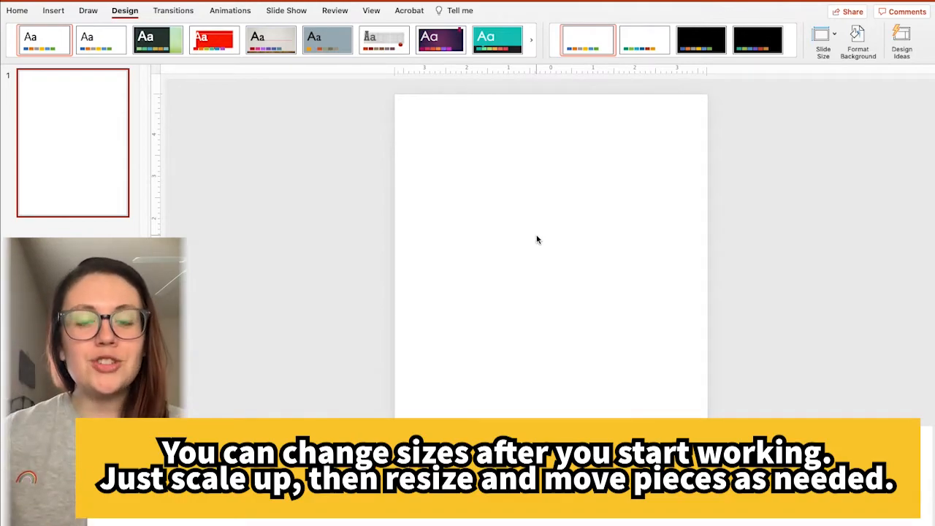
mouse_move(447, 106)
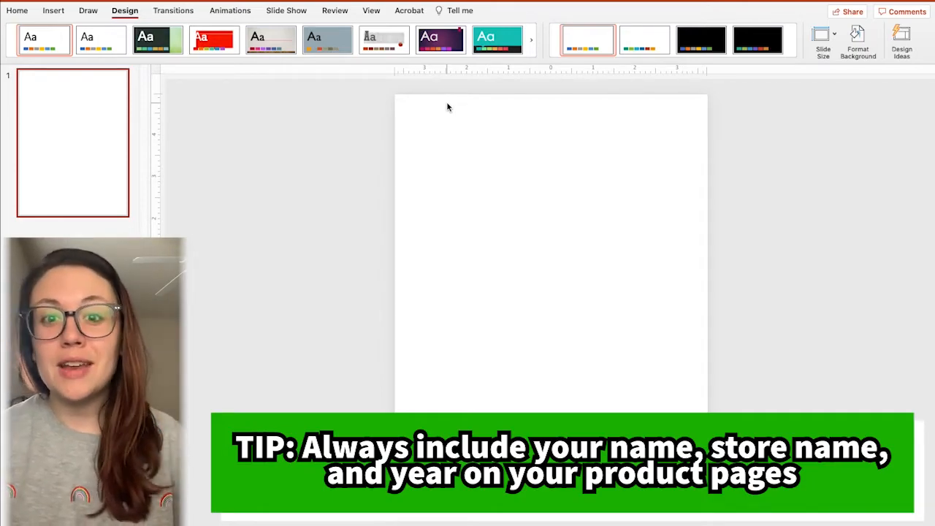
scroll(down, 3)
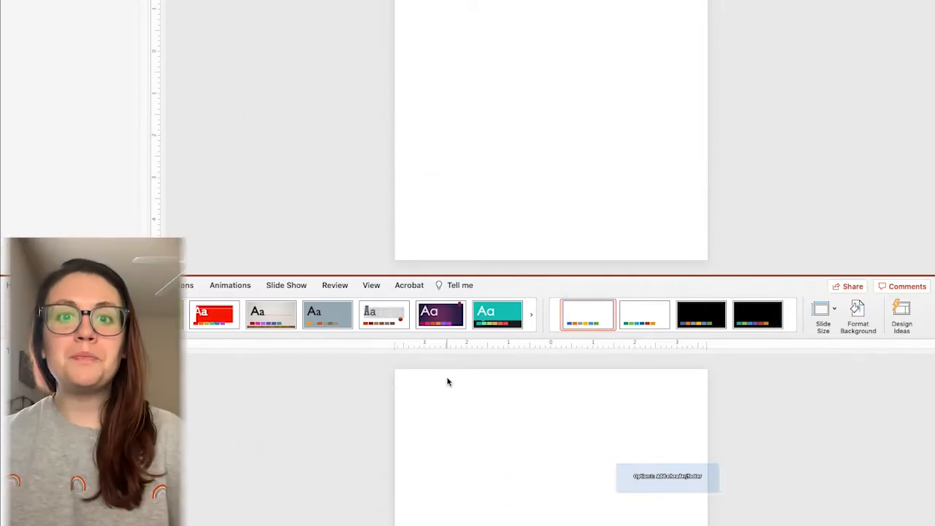
Add a footer reading 'Casey Boehm-Organize and Educate 2021' and apply it to all slides.
click(52, 10)
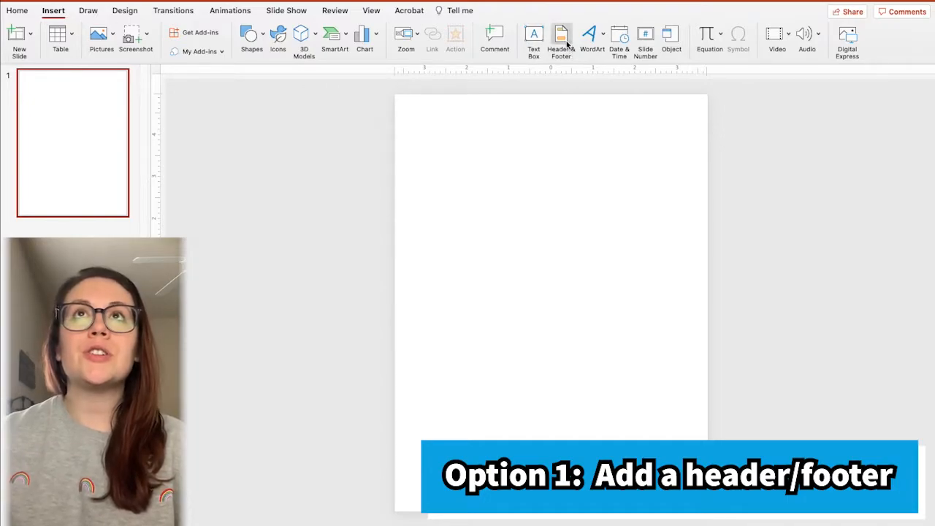
mouse_move(561, 37)
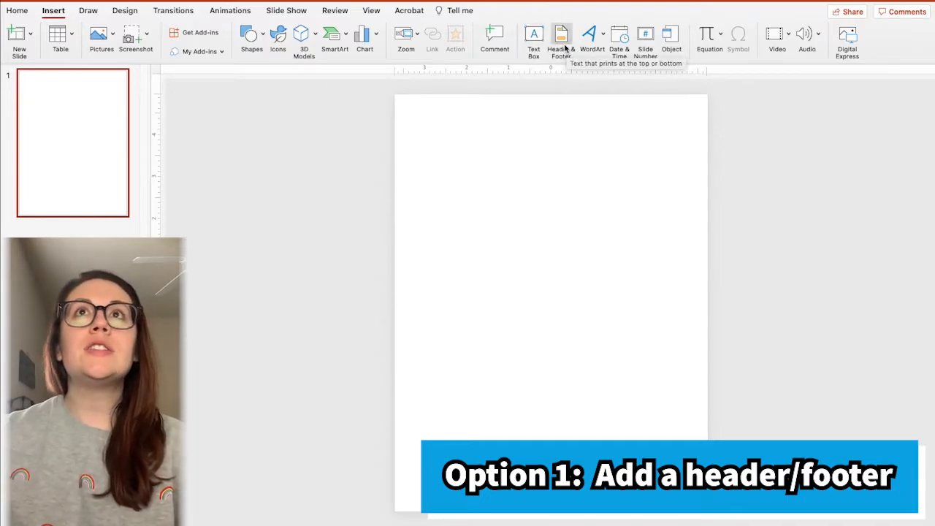
click(561, 36)
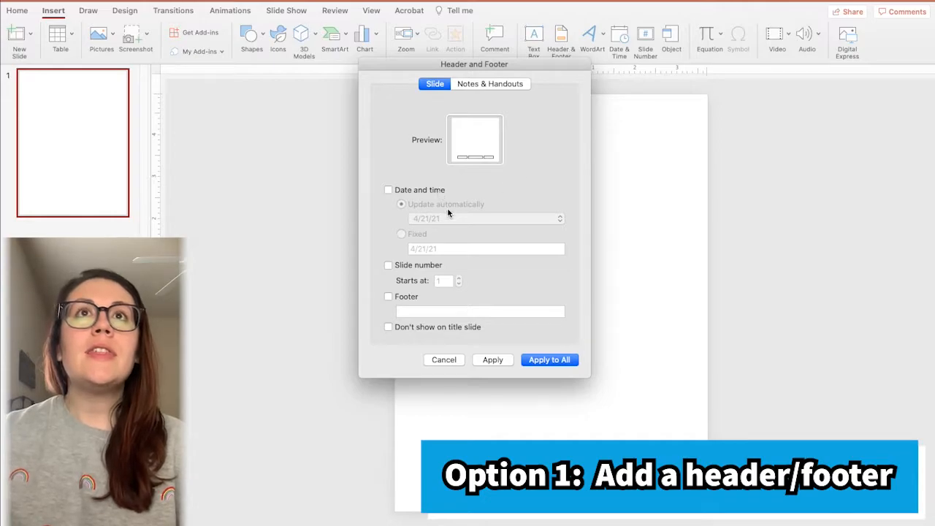
click(387, 296)
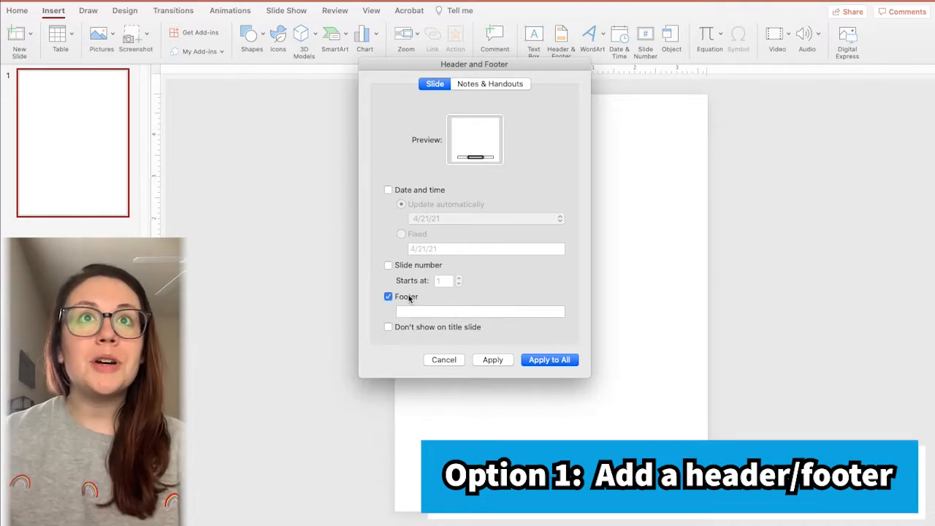
click(479, 311)
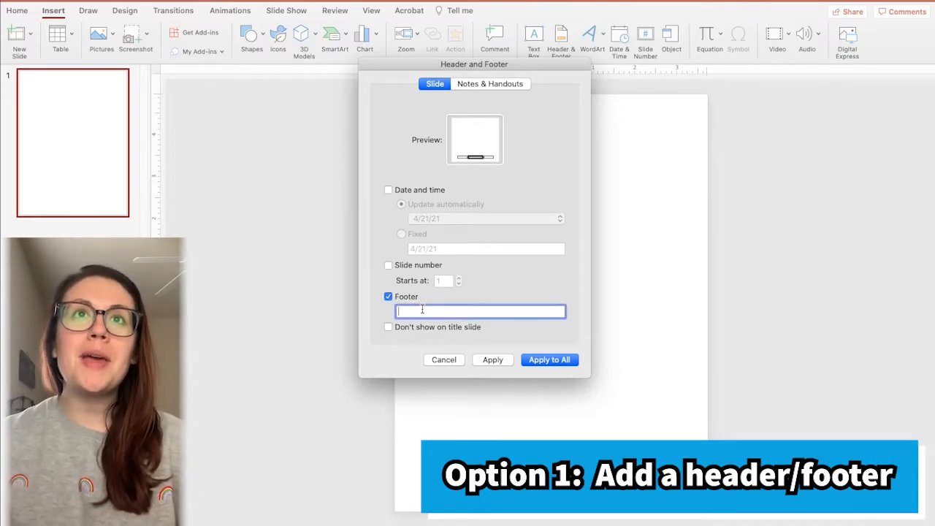
text(Casey Boeh)
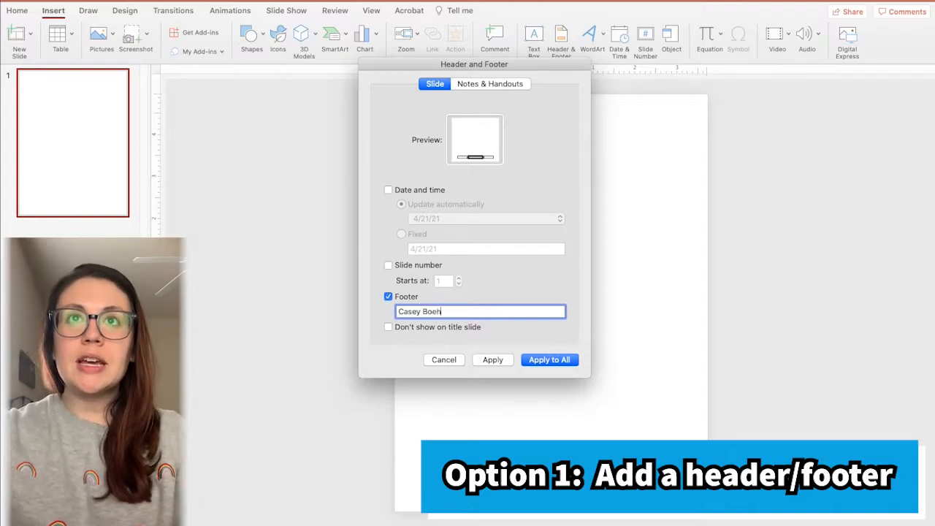
text(m-Organize)
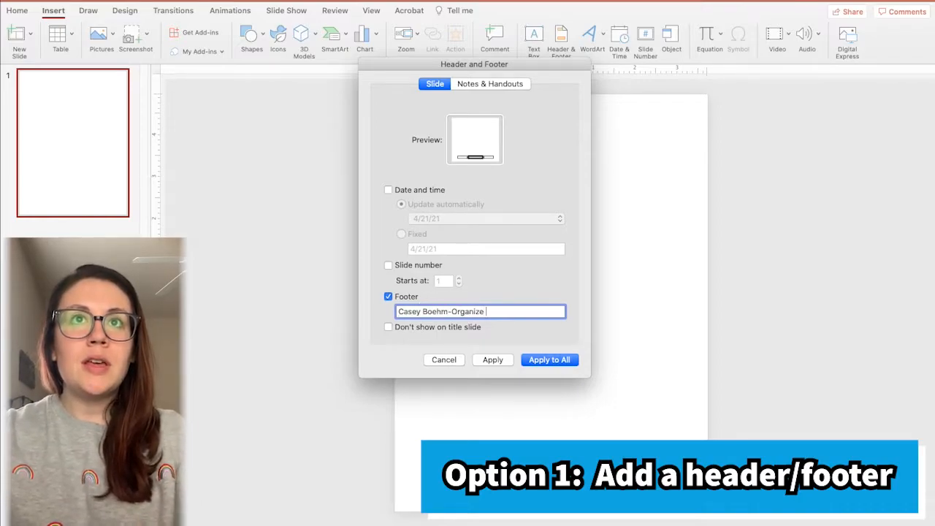
text(and Educate)
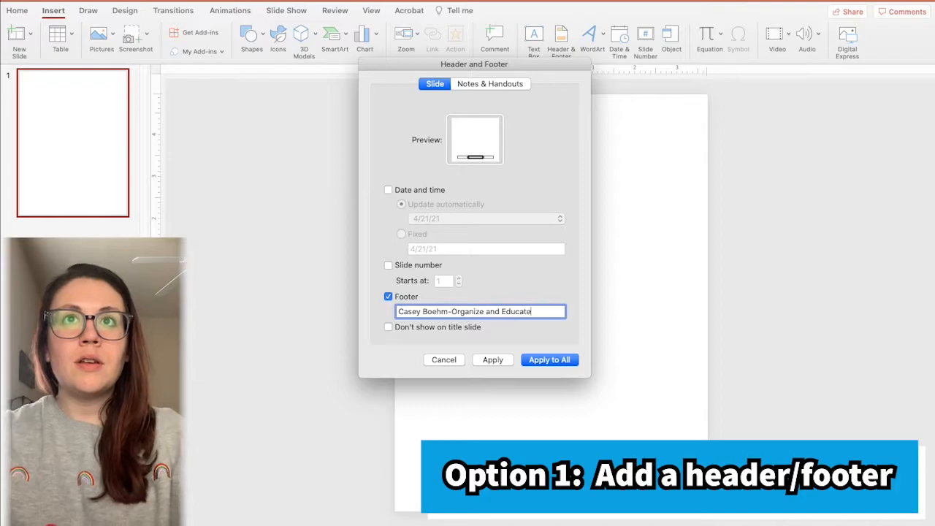
text(2021)
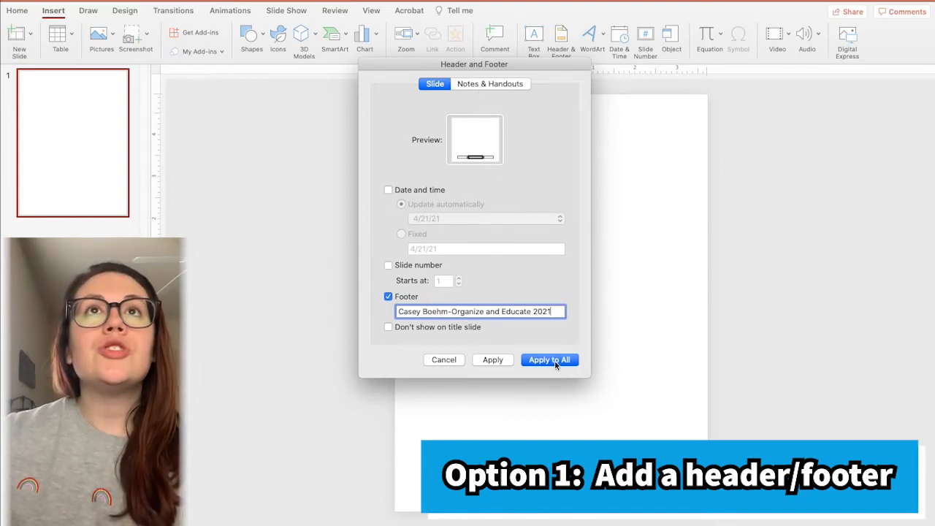
click(549, 360)
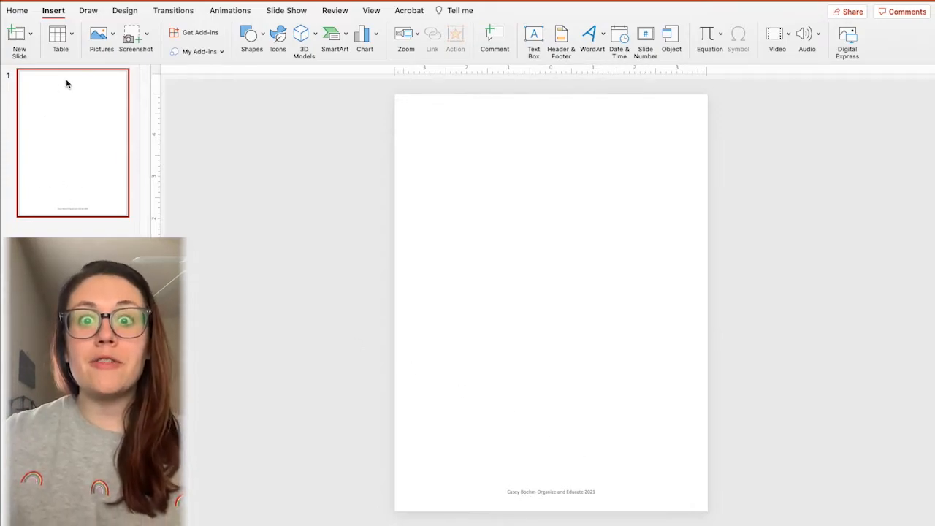
Undo the Header & Footer change to remove the copyright footer.
click(19, 37)
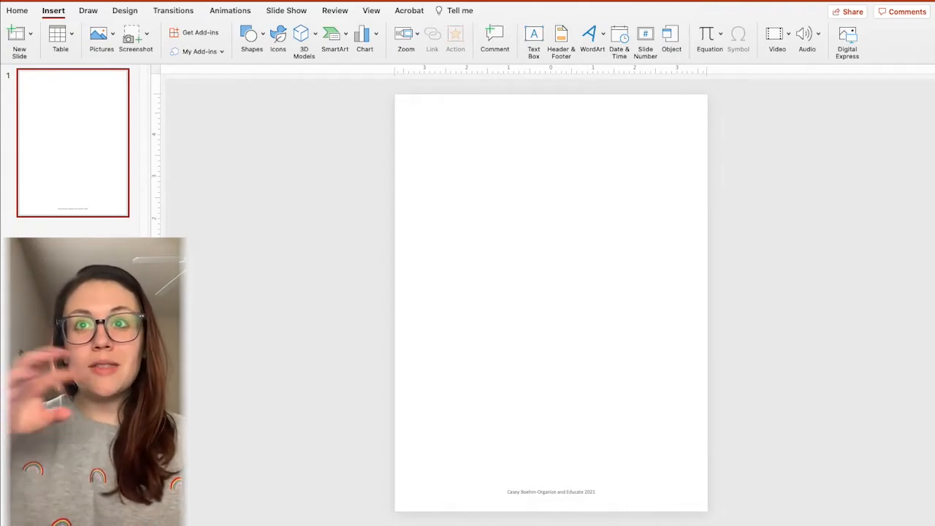
click(19, 36)
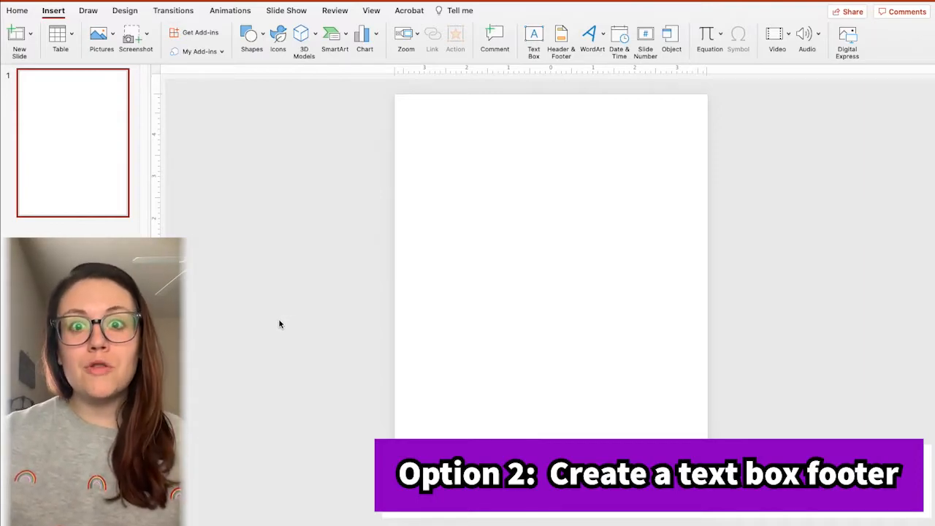
Add a copyright text box in Century Gothic at size 6 in the bottom corner.
click(533, 37)
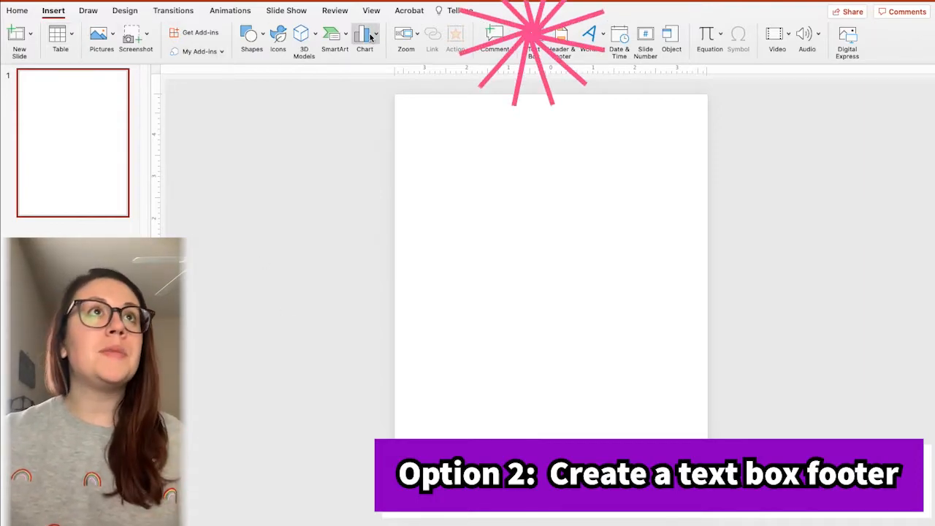
click(533, 37)
text(Casey Boehm-Organize and Educate 2021)
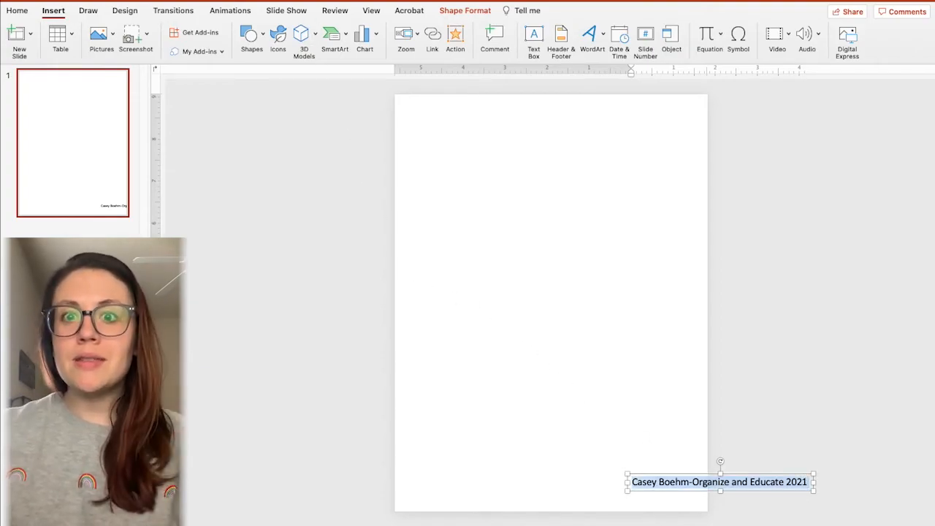
click(17, 10)
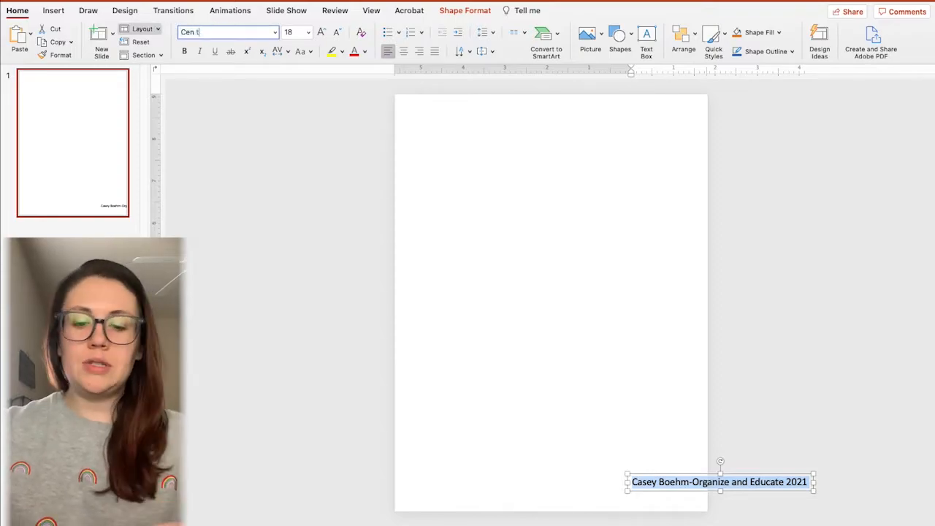
text(Century Gothic)
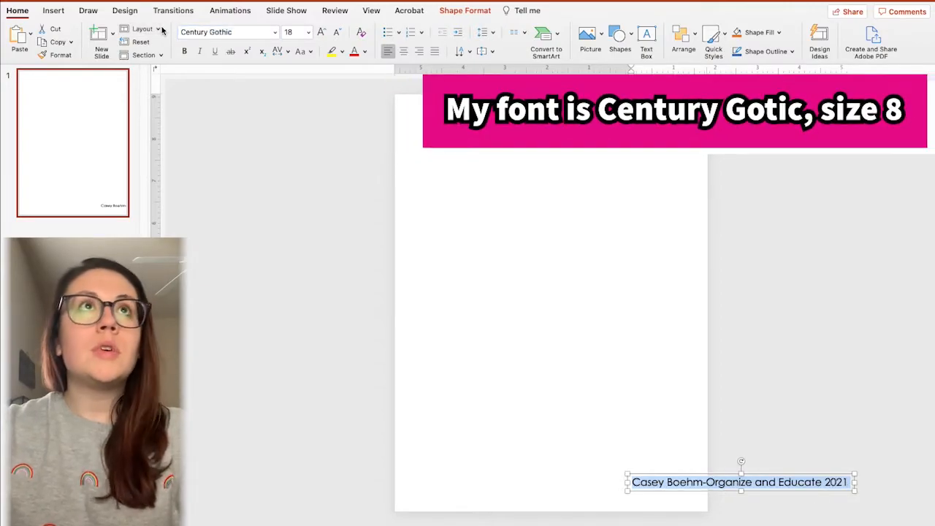
click(337, 36)
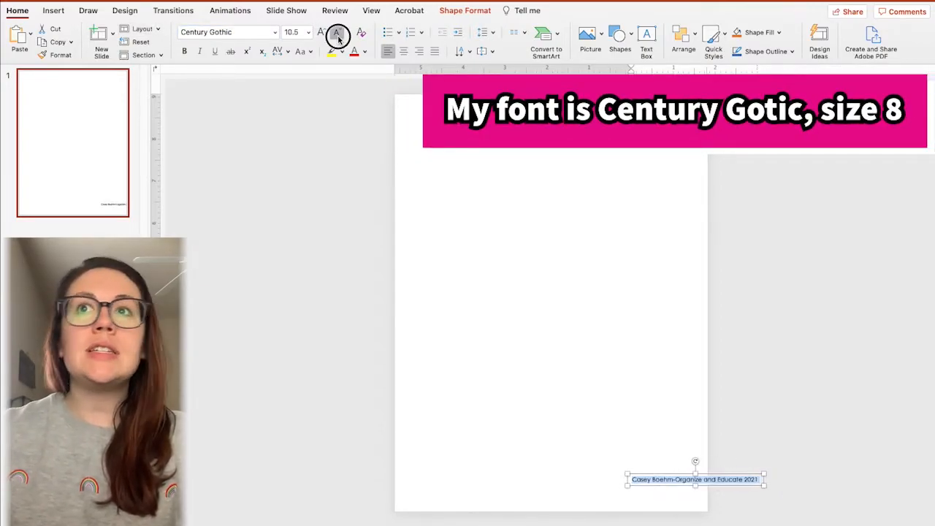
click(337, 37)
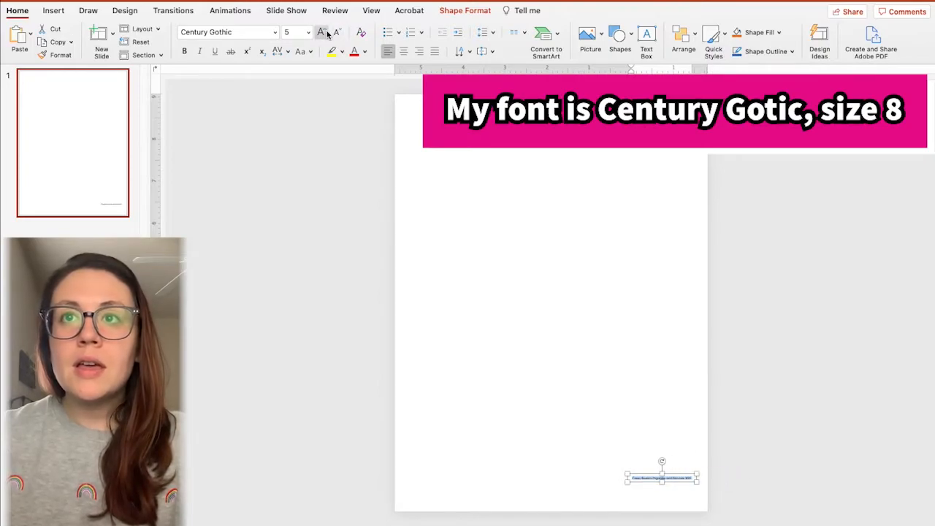
click(321, 31)
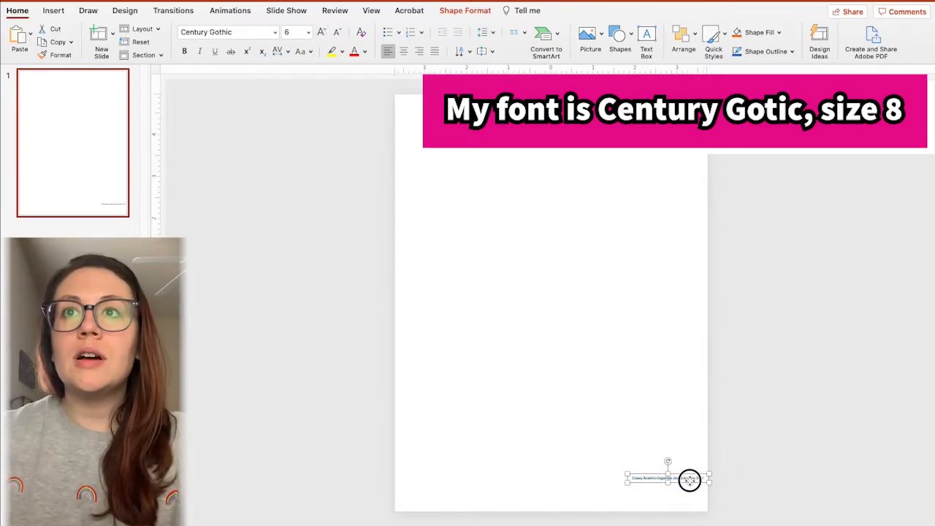
click(548, 329)
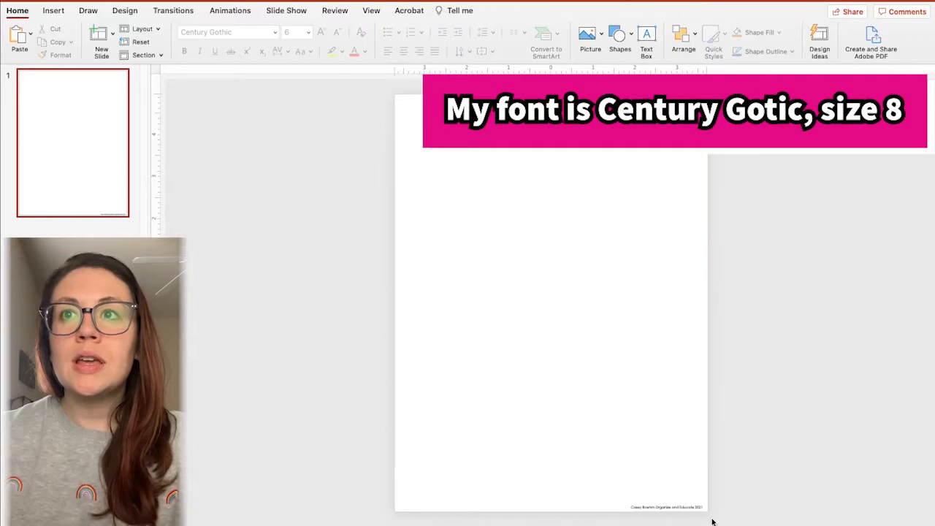
mouse_move(498, 417)
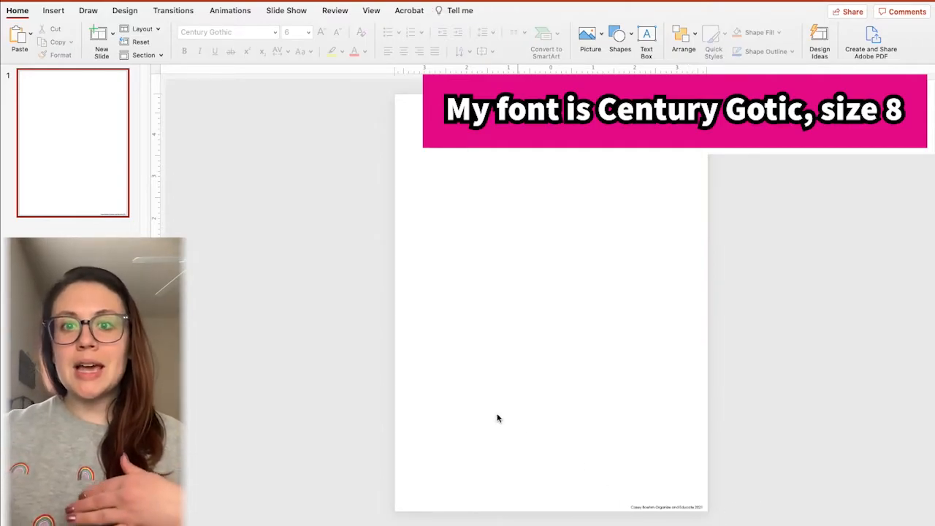
mouse_move(408, 379)
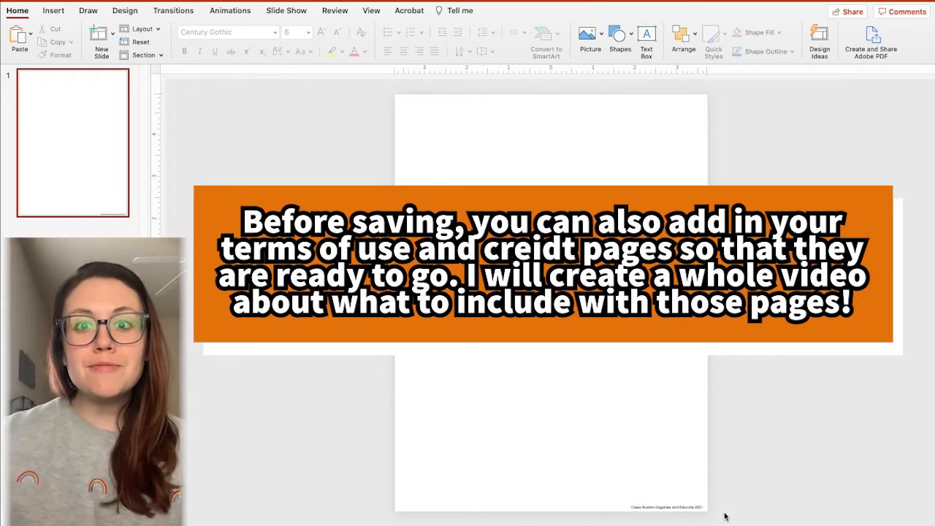
mouse_move(135, 181)
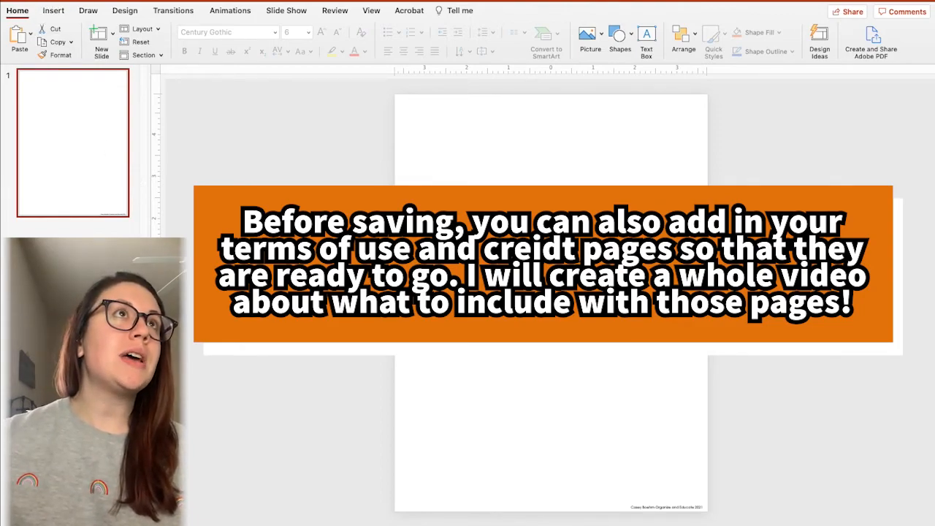
Save the presentation as a template named 'TPT Vertical'.
click(14, 10)
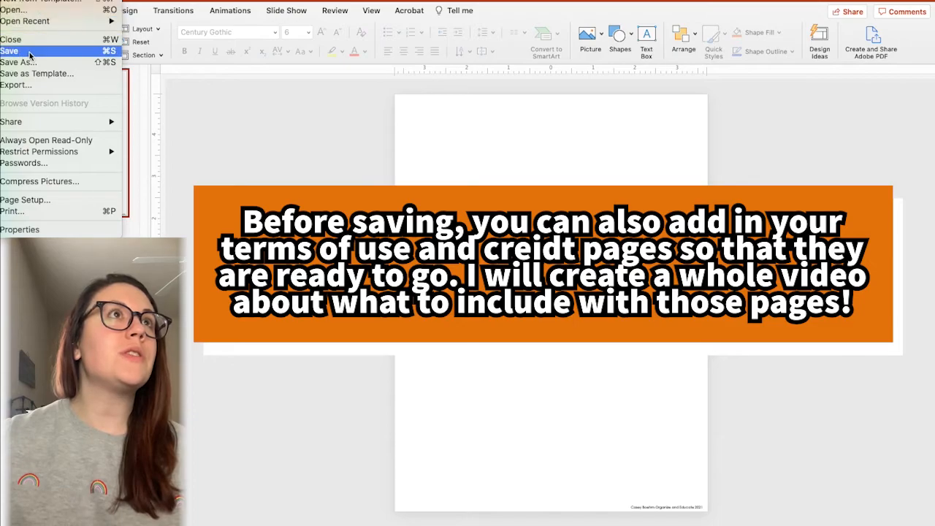
mouse_move(36, 73)
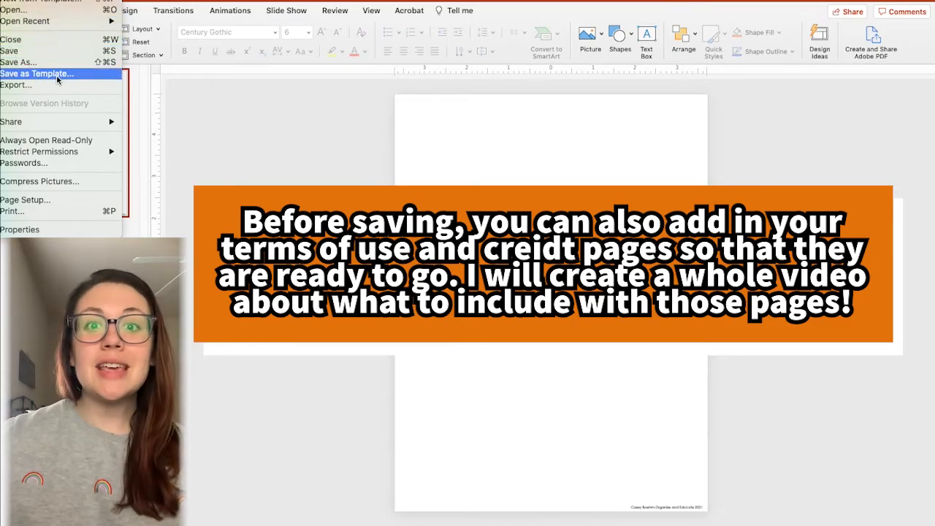
click(37, 73)
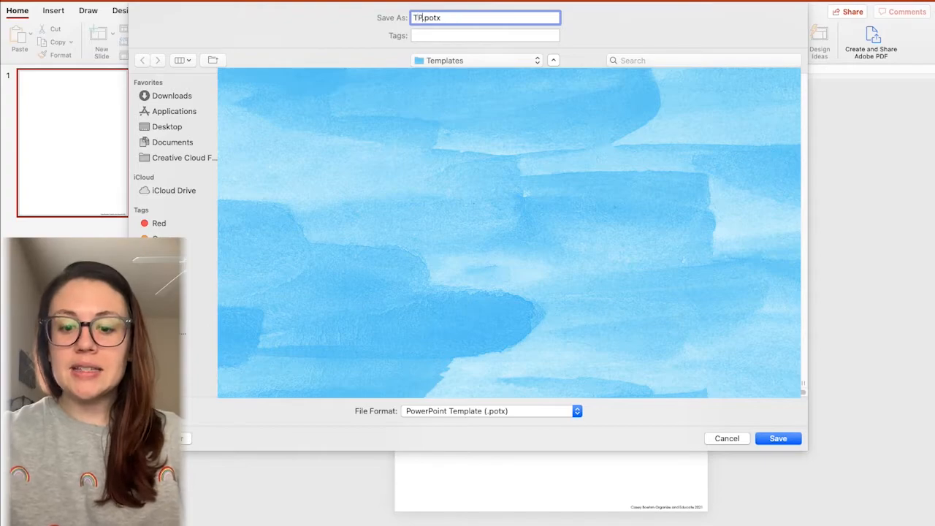
text(PT Vertical)
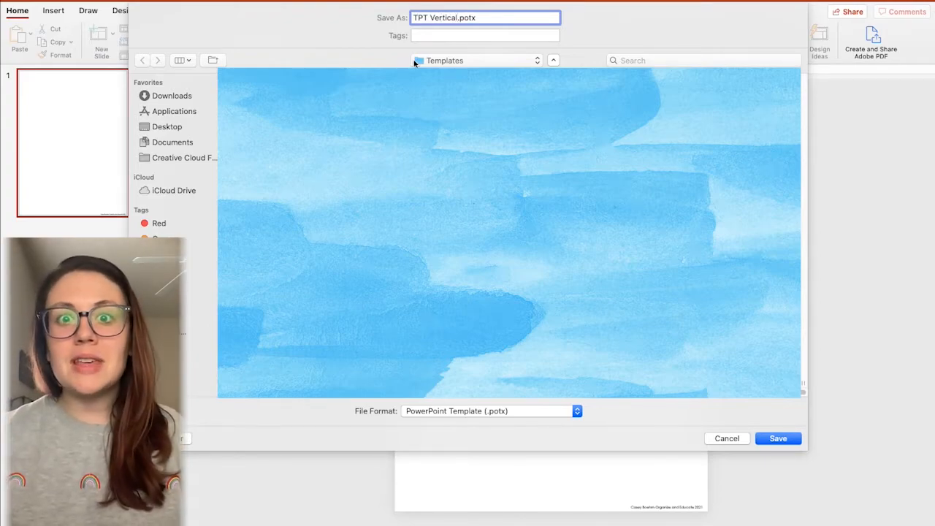
click(777, 438)
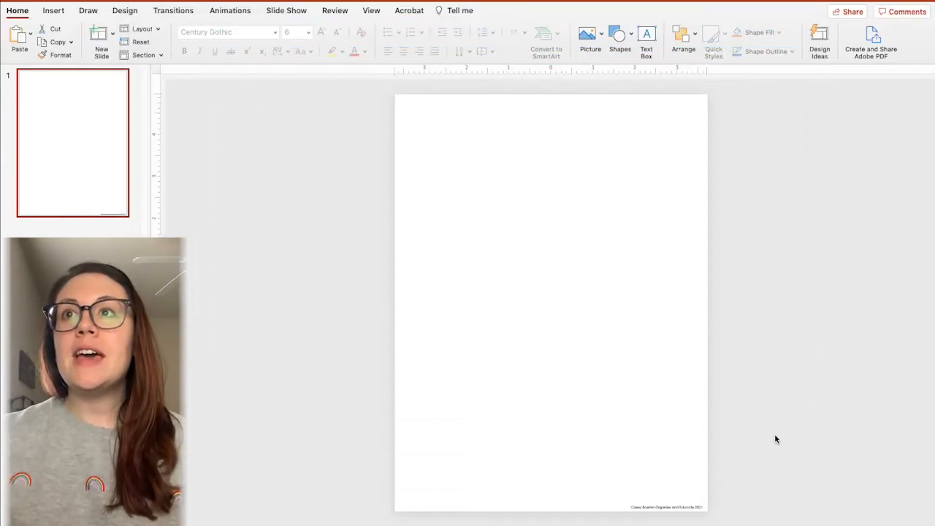
Open the New from Template gallery and select TPT Vertical under Personal.
click(25, 151)
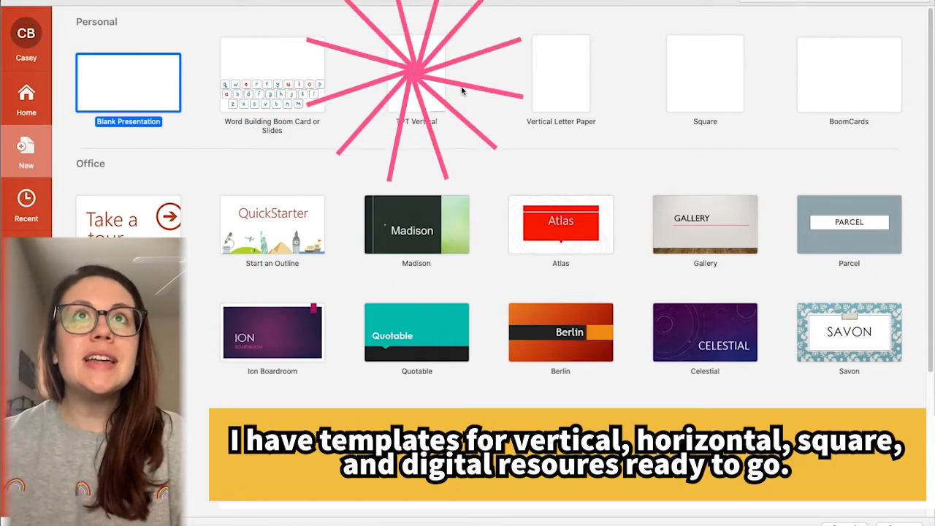
click(417, 73)
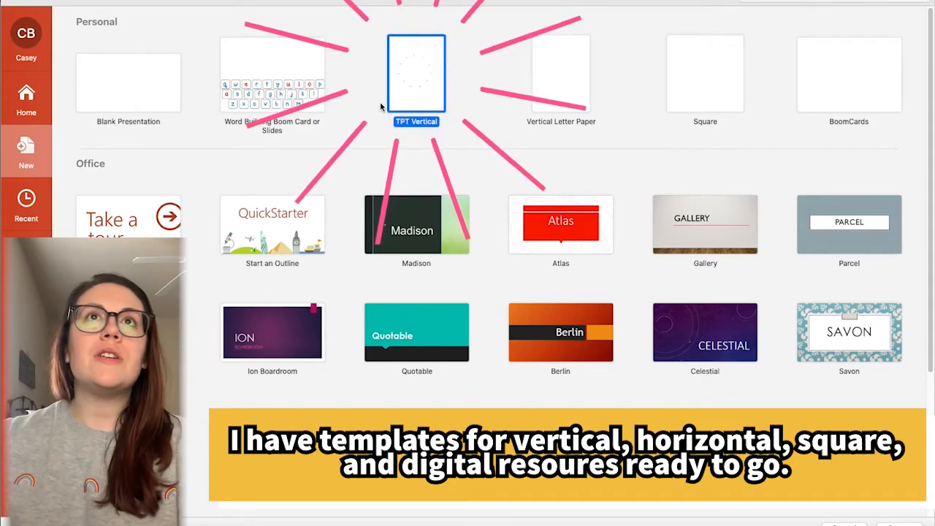